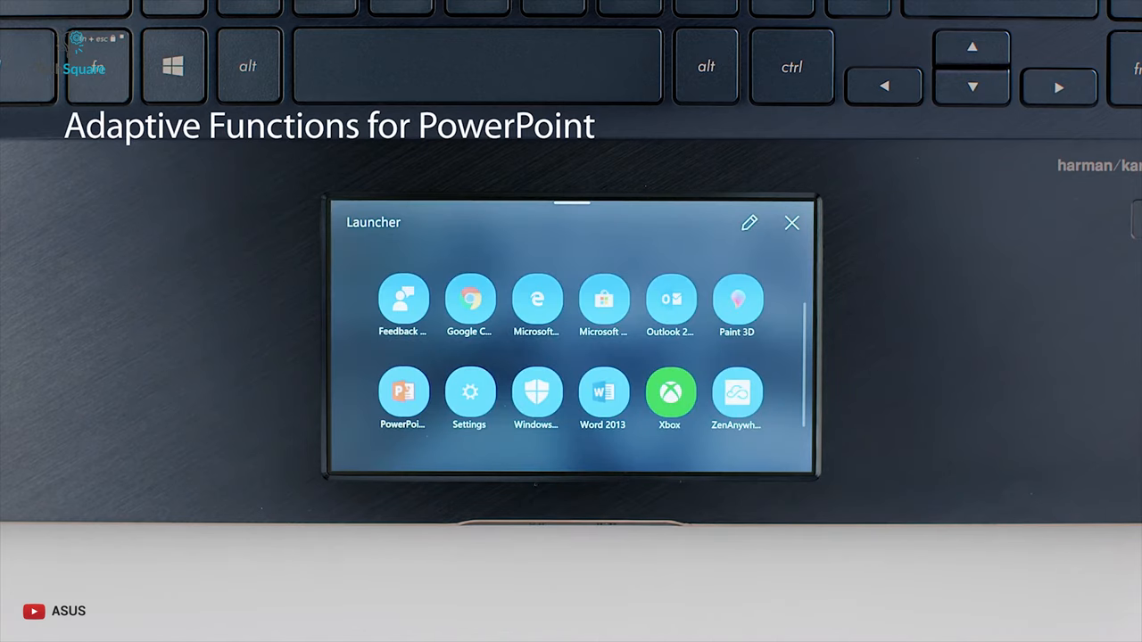
pyautogui.click(403, 393)
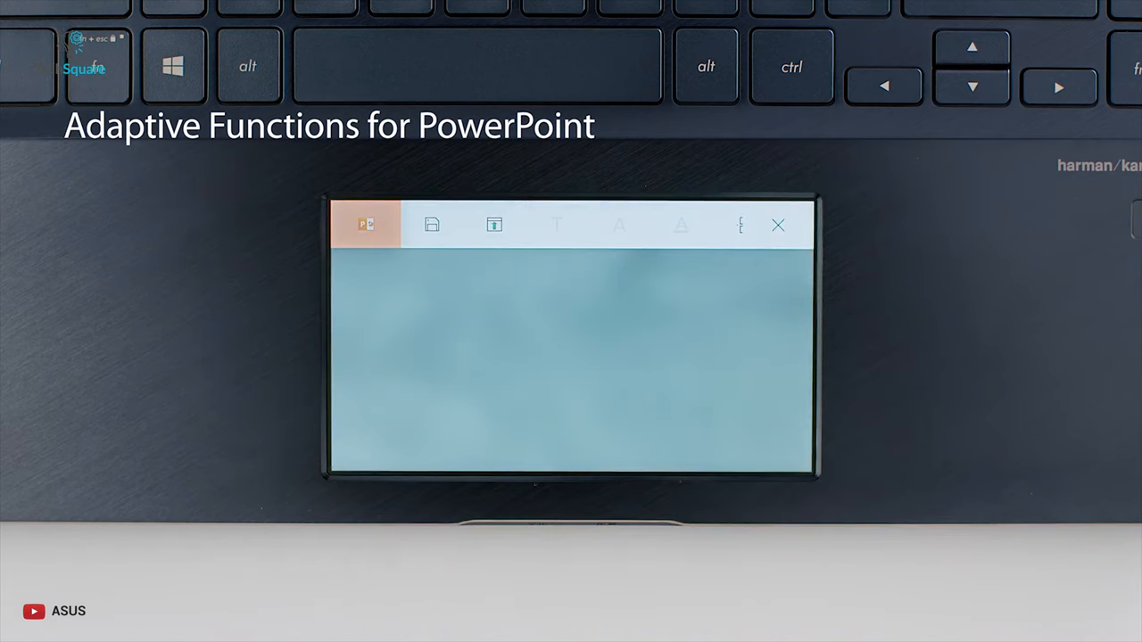
pyautogui.click(364, 225)
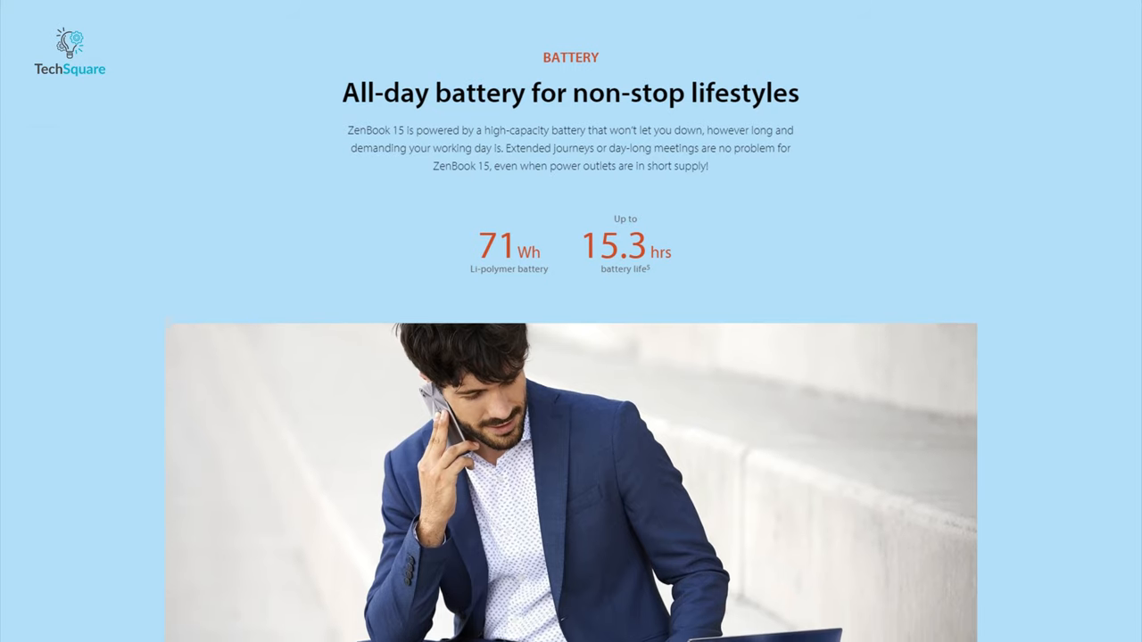
pyautogui.scroll(-3)
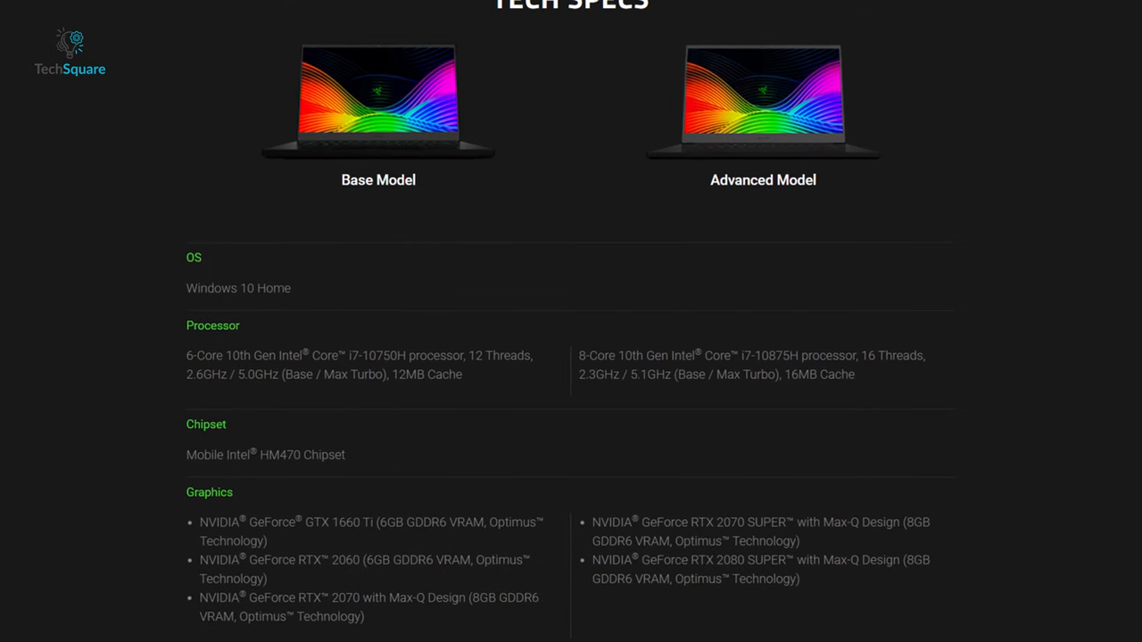
pyautogui.scroll(3)
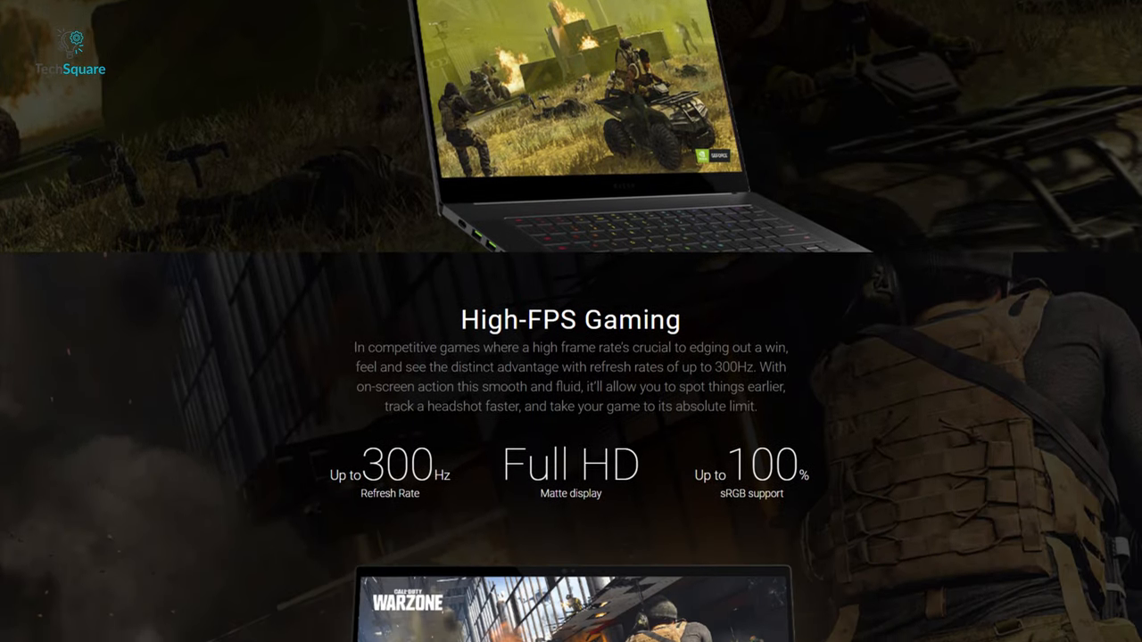
pyautogui.scroll(-3)
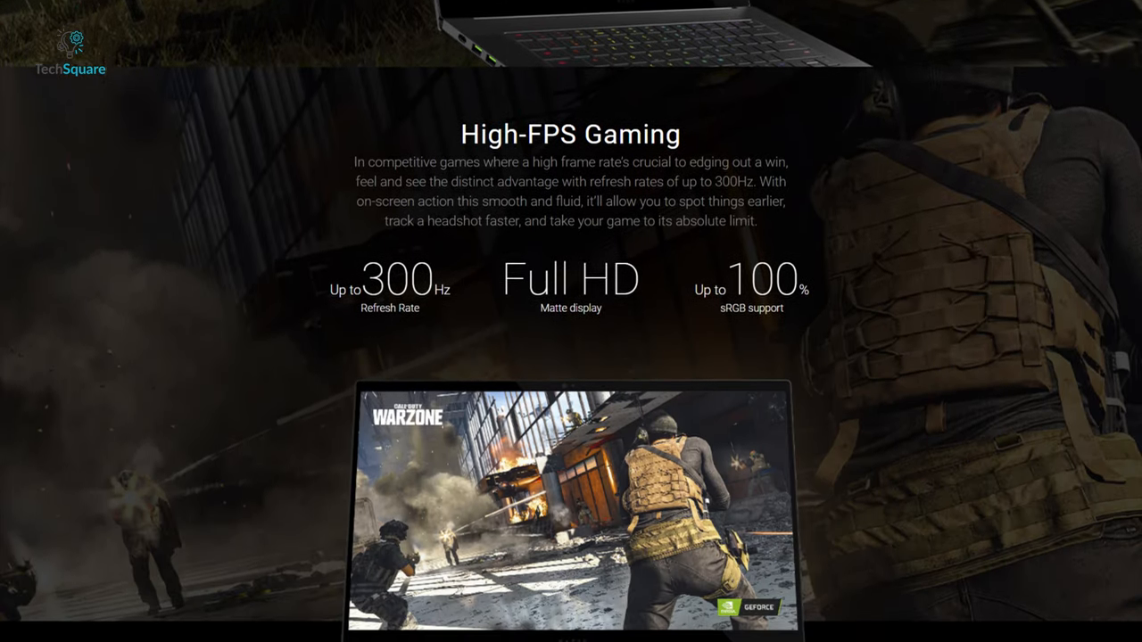
pyautogui.scroll(-3)
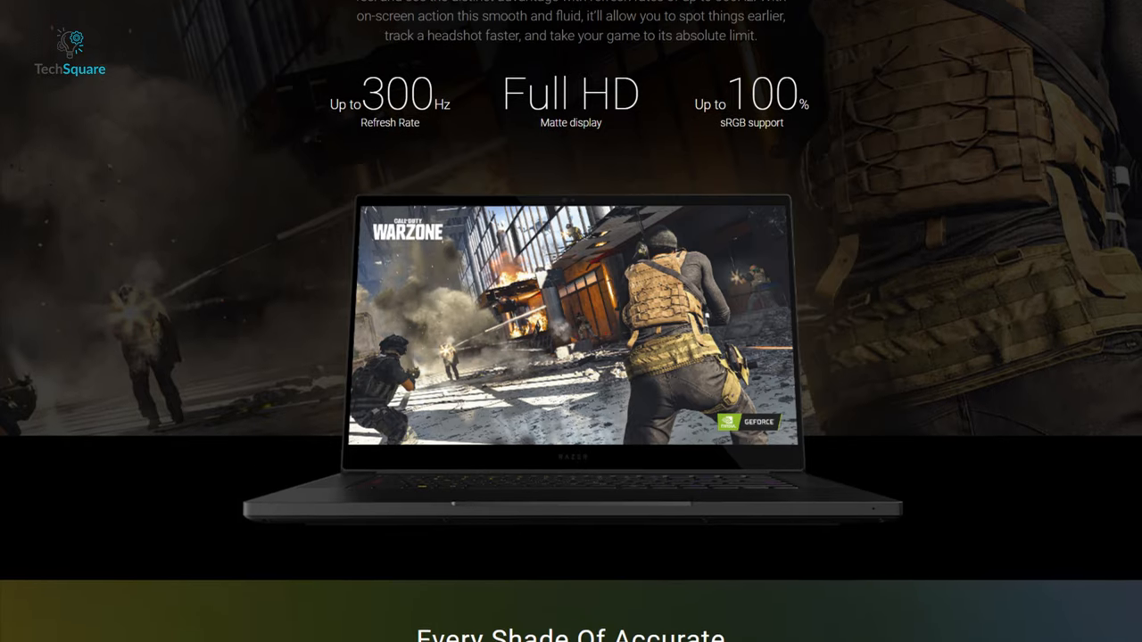
pyautogui.scroll(-3)
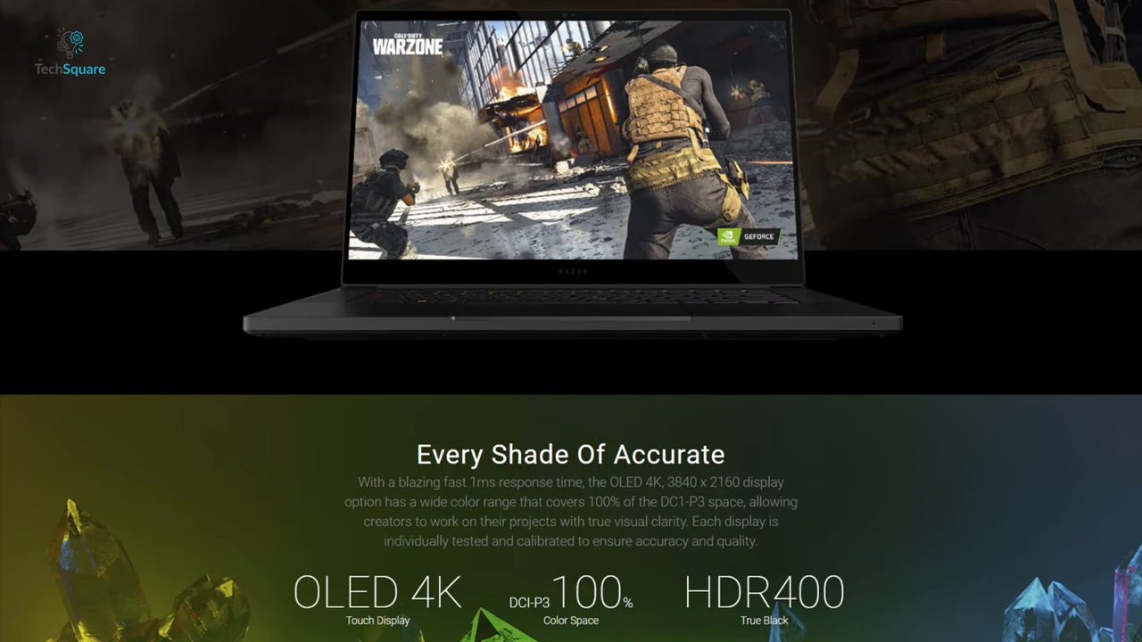
pyautogui.scroll(-3)
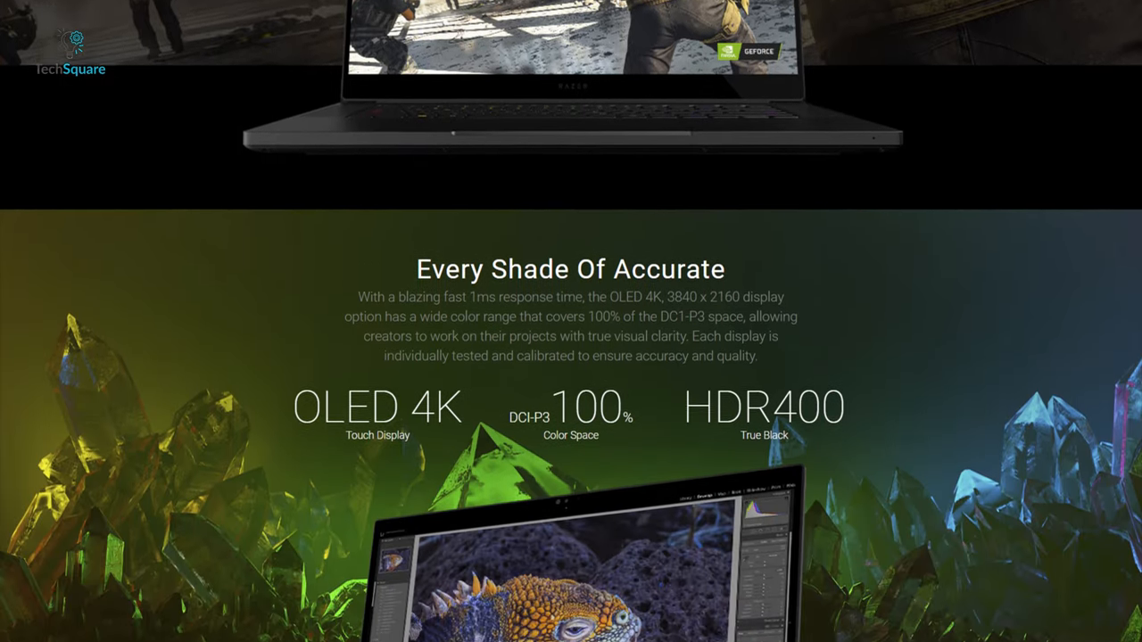